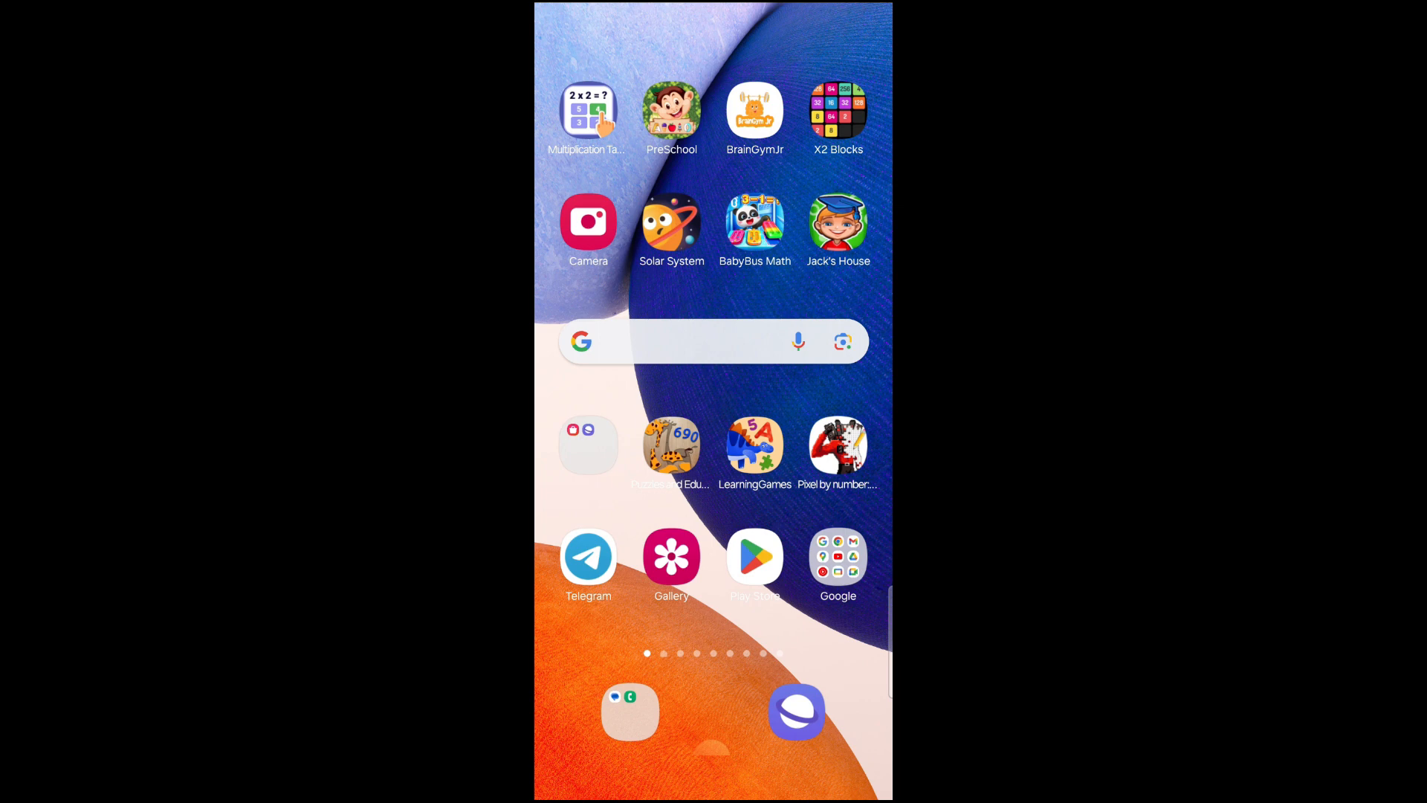
Search the Play Store for 'google sheets' to reach the Google Sheets app page
{"action": "left_click", "coordinate": [754, 557]}
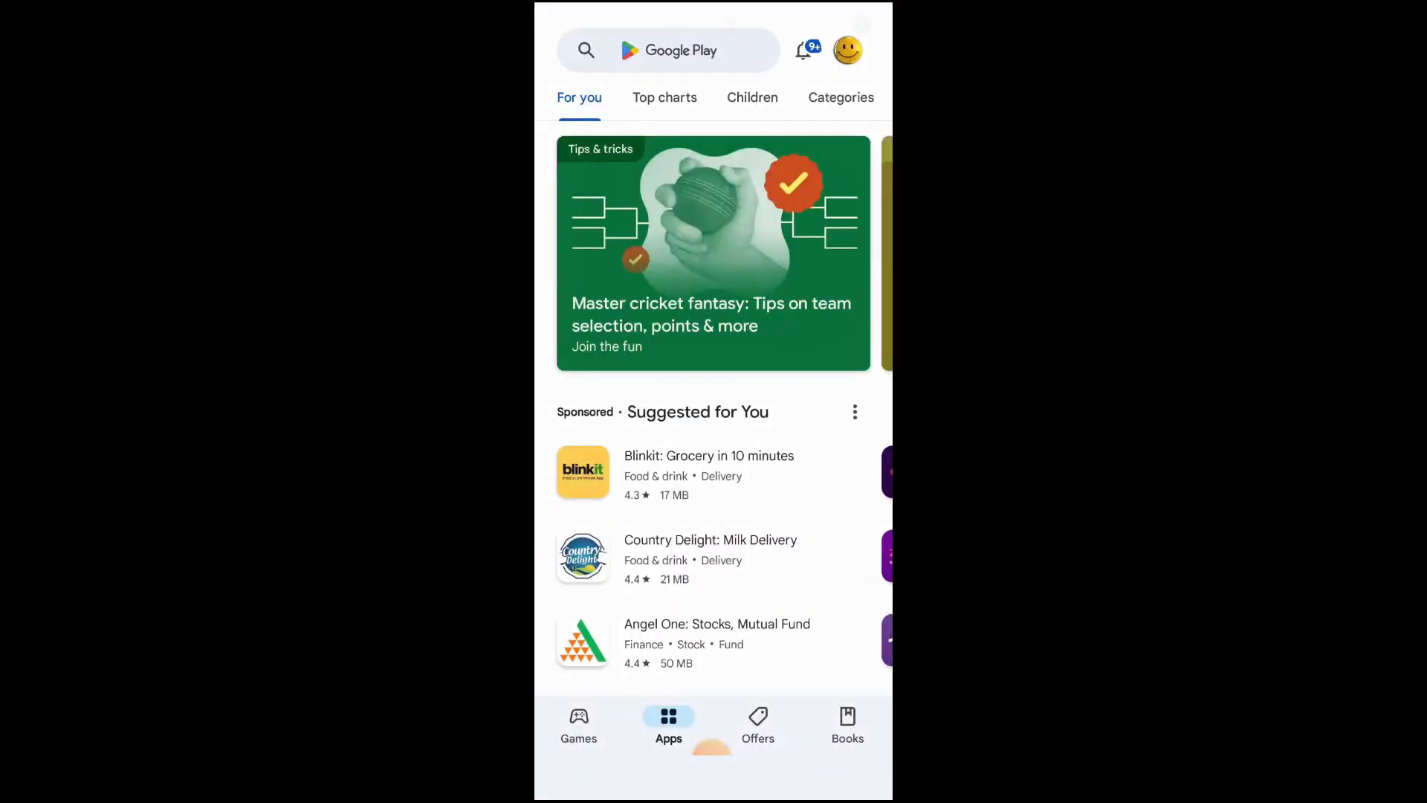
{"action": "left_click", "coordinate": [677, 51]}
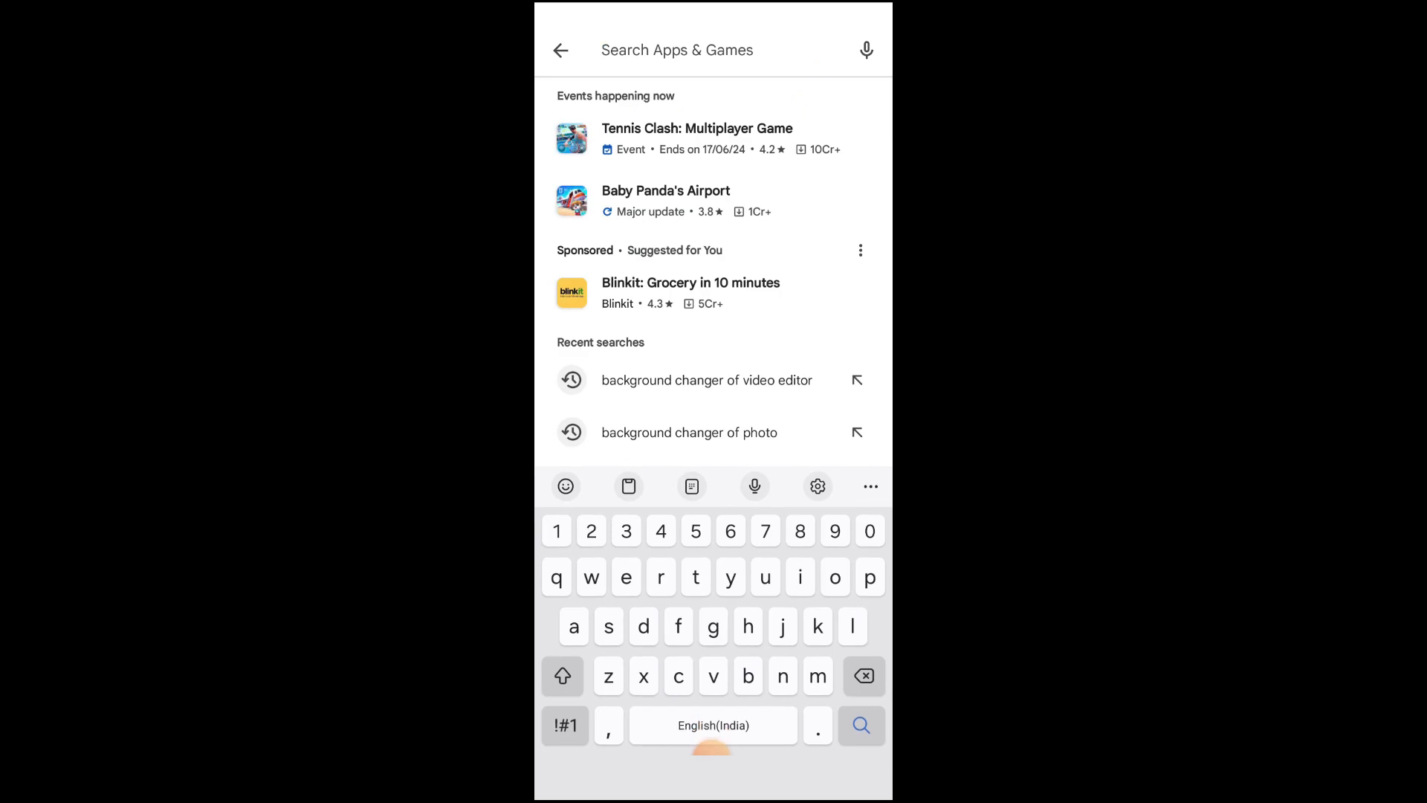
{"action": "type", "text": "google sheets"}
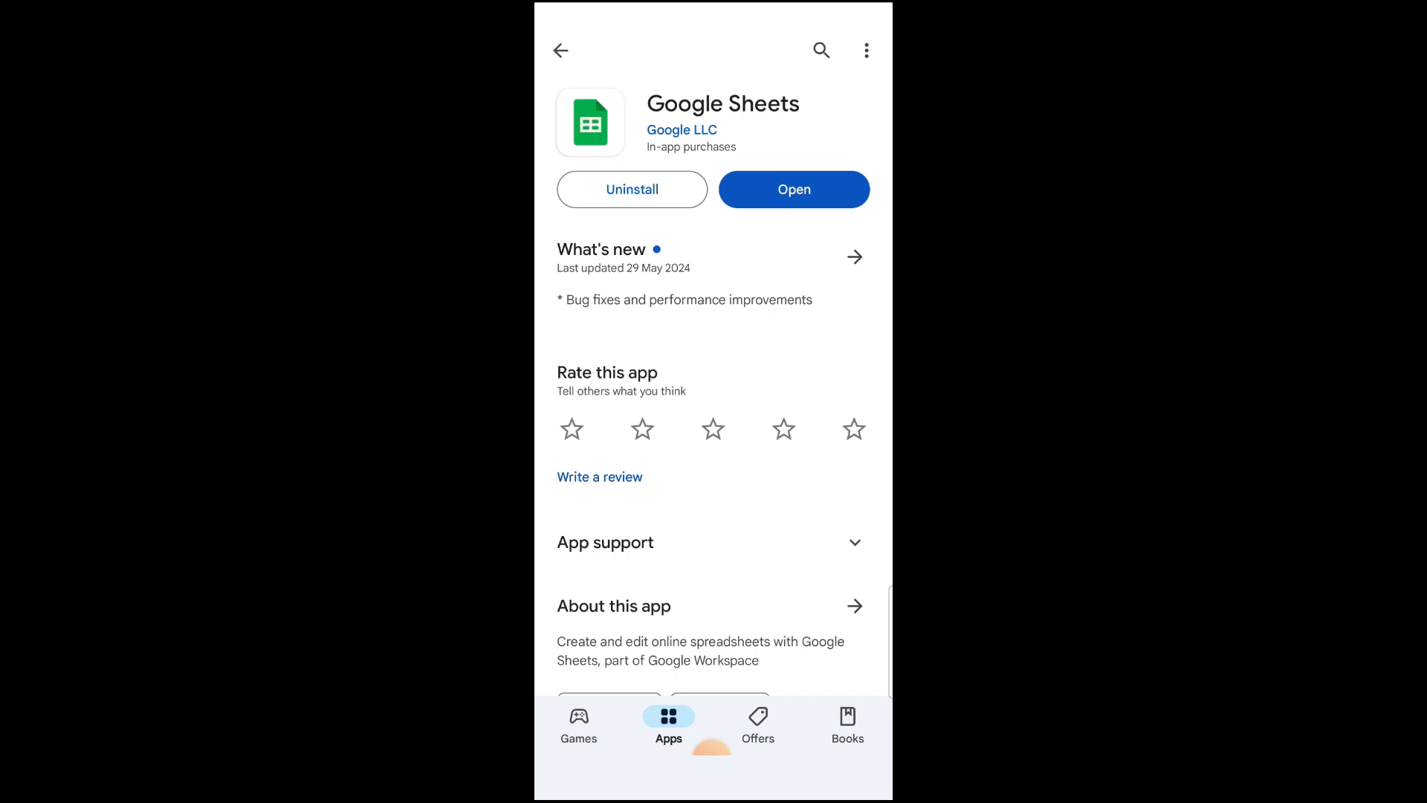
Launch Google Sheets from its Play Store page
{"action": "left_click", "coordinate": [794, 190]}
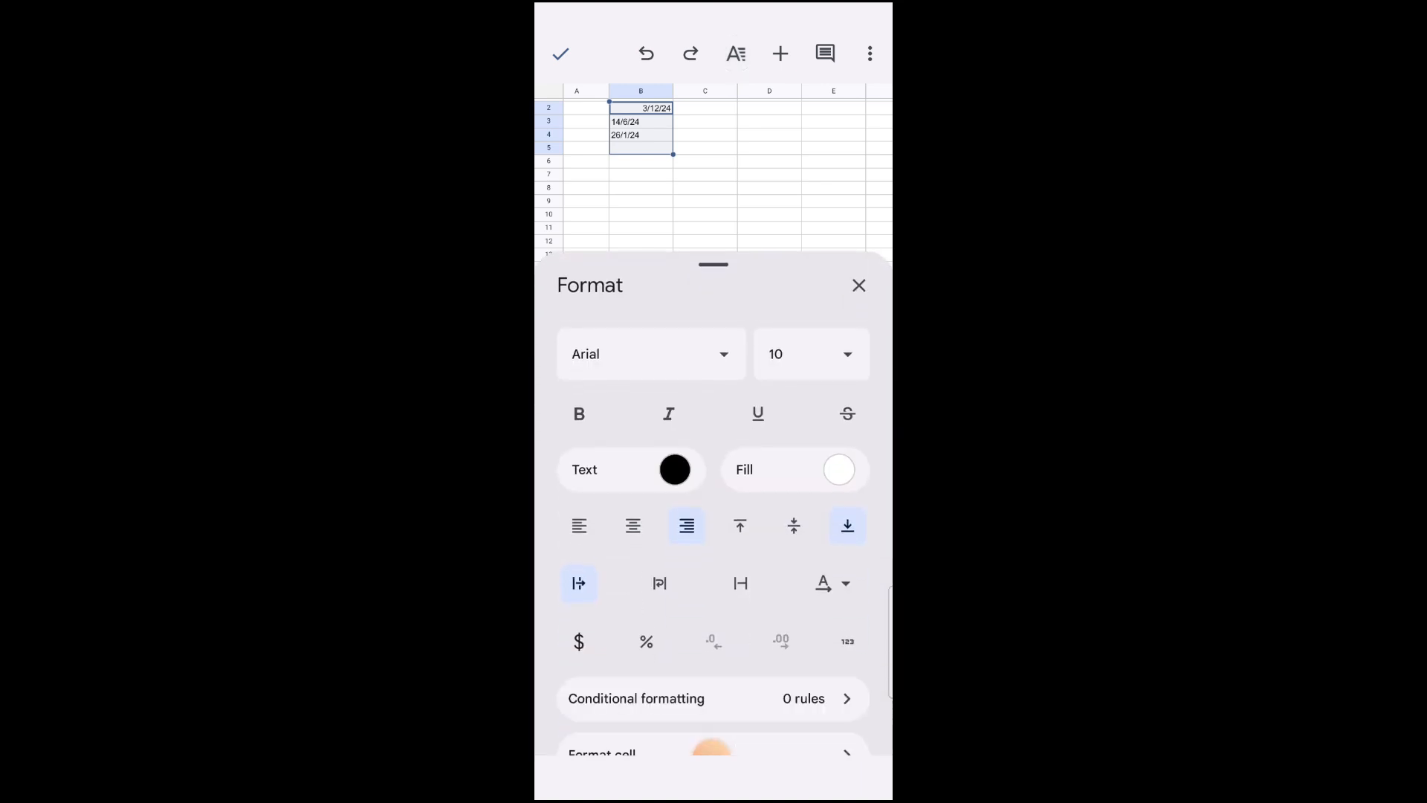
Open Number format for the dates and show the More date/time formats
{"action": "scroll", "scroll_direction": "down", "scroll_amount": 3}
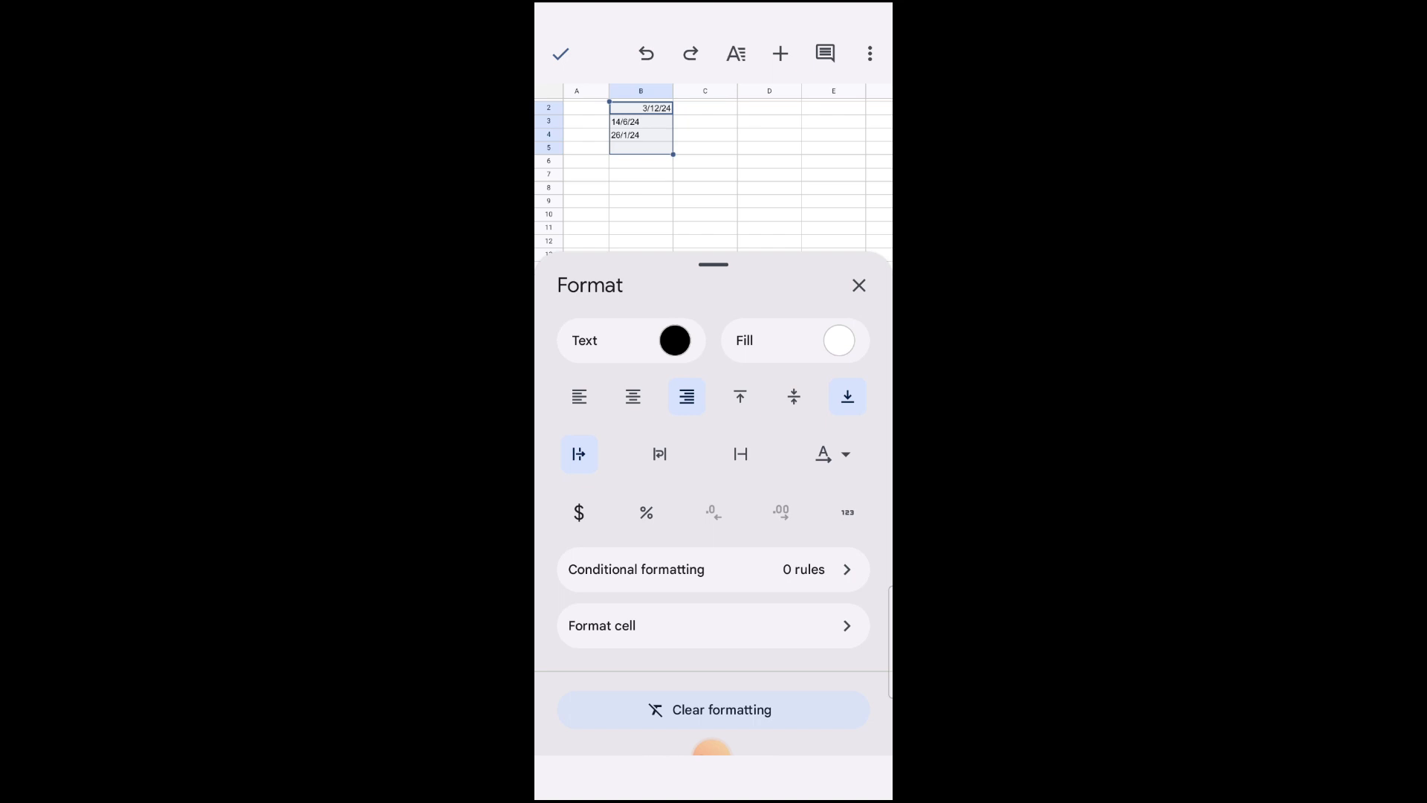
{"action": "left_click", "coordinate": [846, 512]}
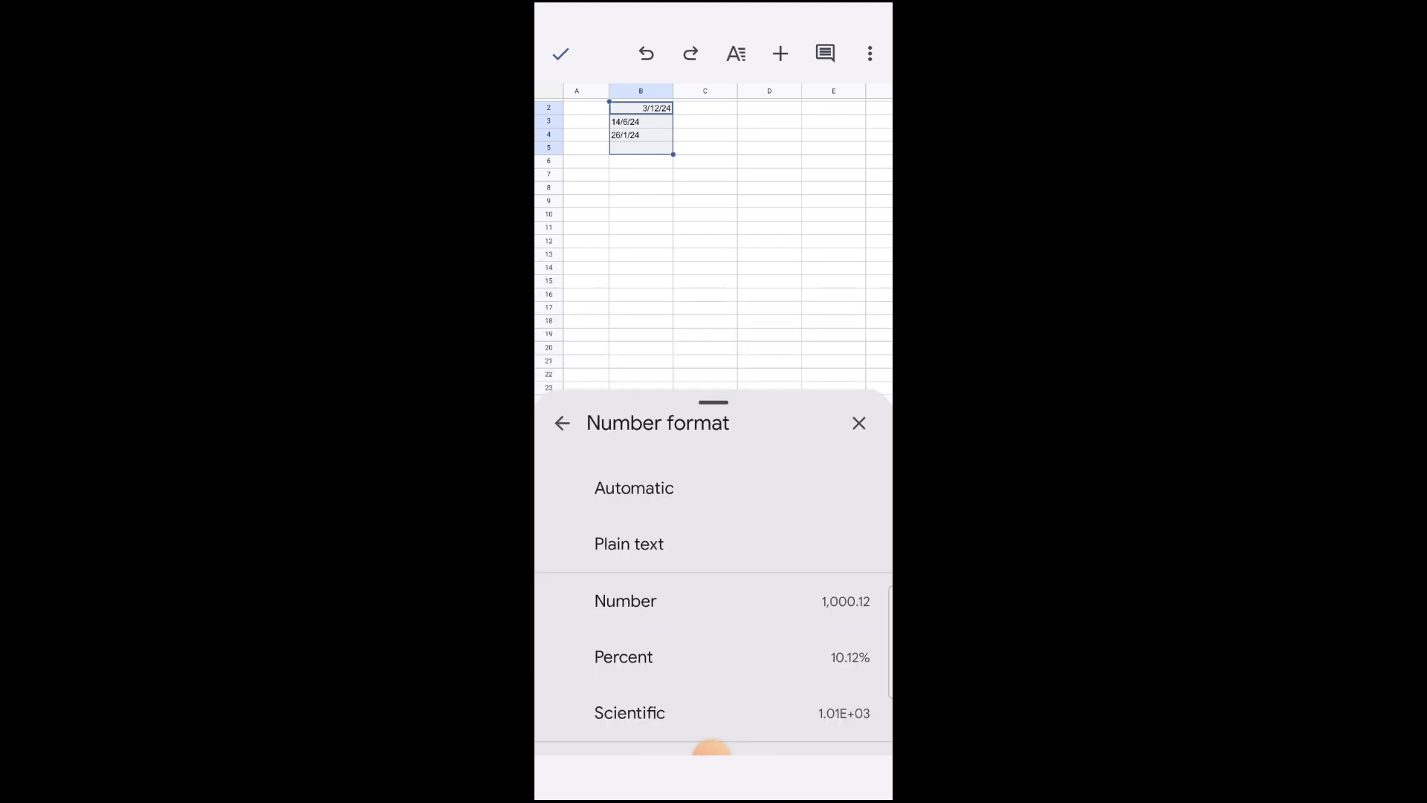
{"action": "scroll", "scroll_direction": "down", "scroll_amount": 3}
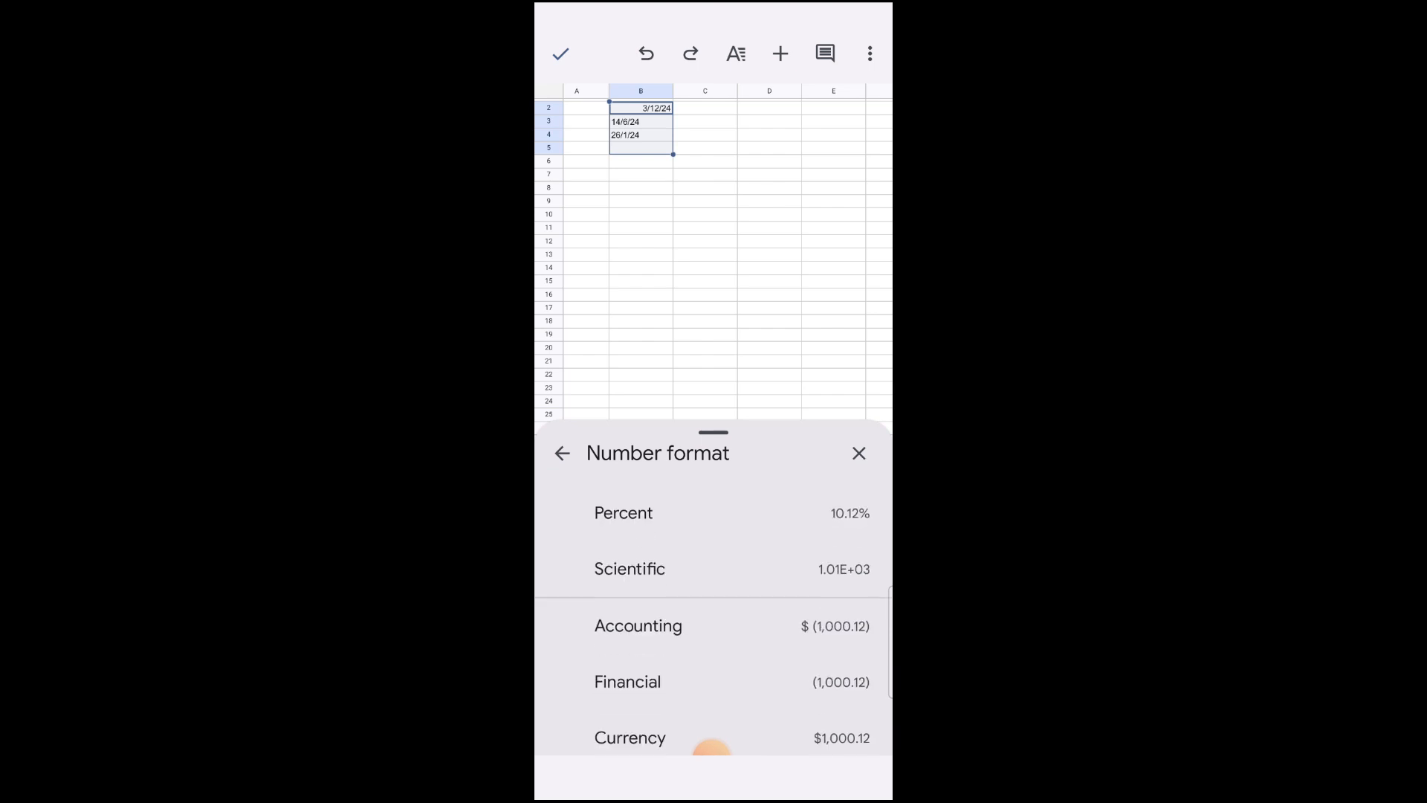
{"action": "scroll", "scroll_direction": "down", "scroll_amount": 3}
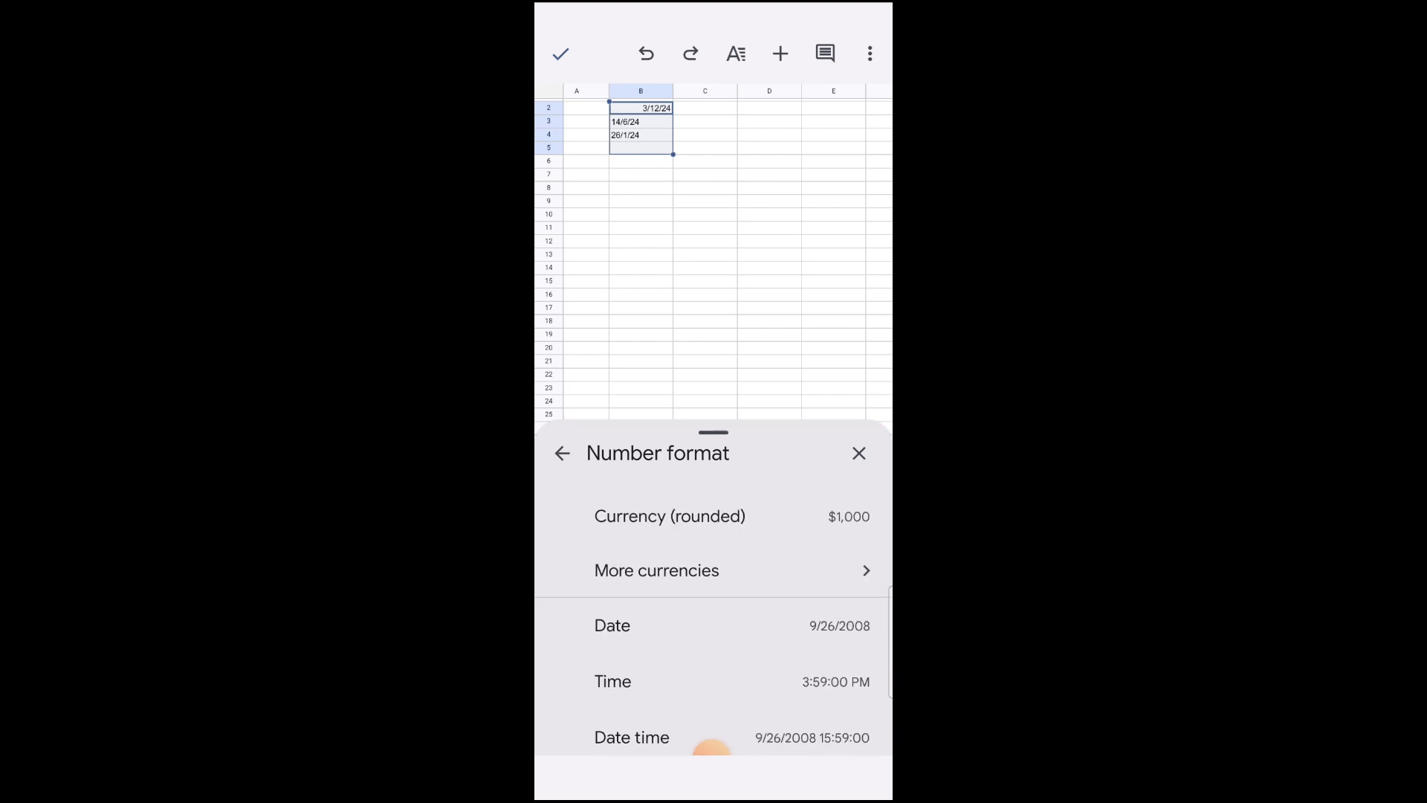
{"action": "scroll", "scroll_direction": "down", "scroll_amount": 3}
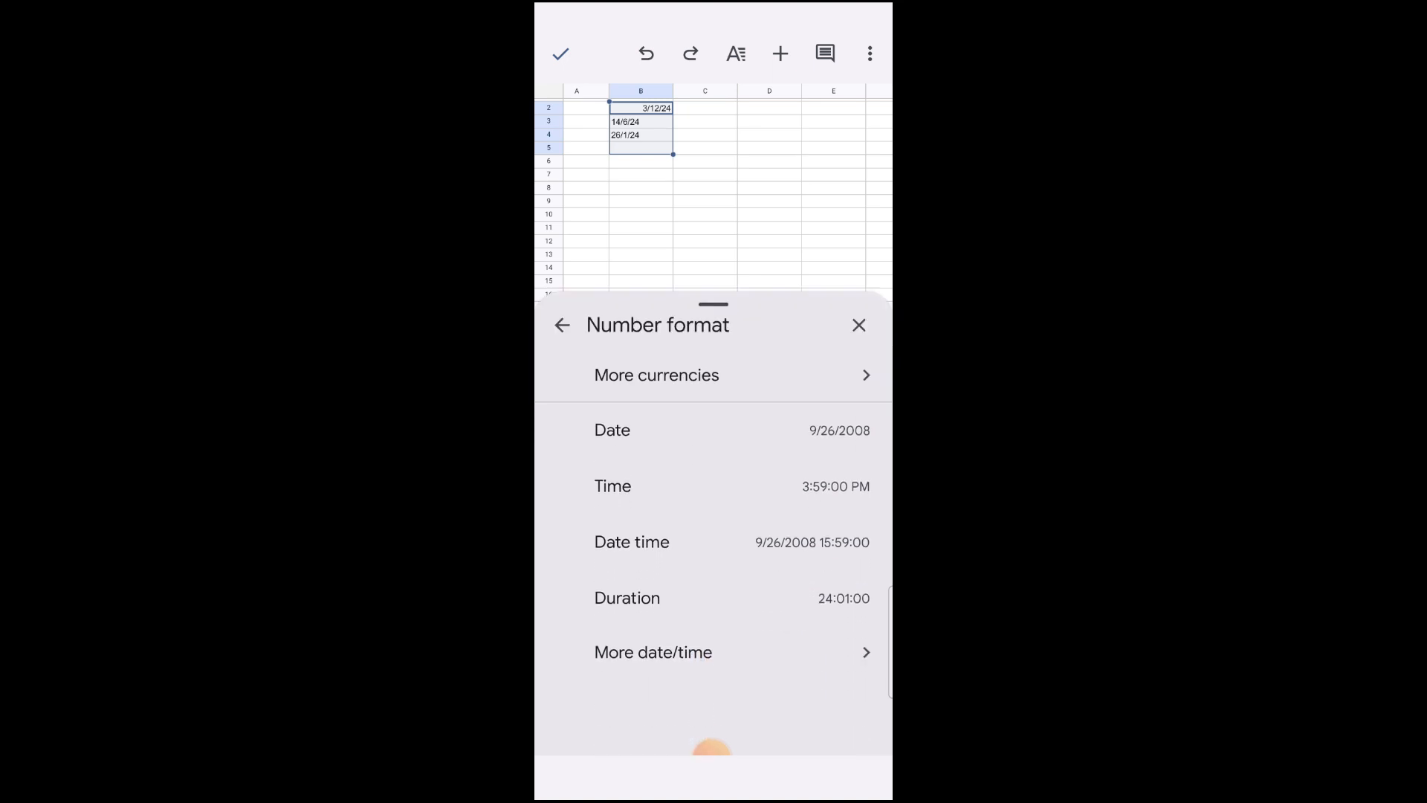
{"action": "scroll", "scroll_direction": "down", "scroll_amount": 3}
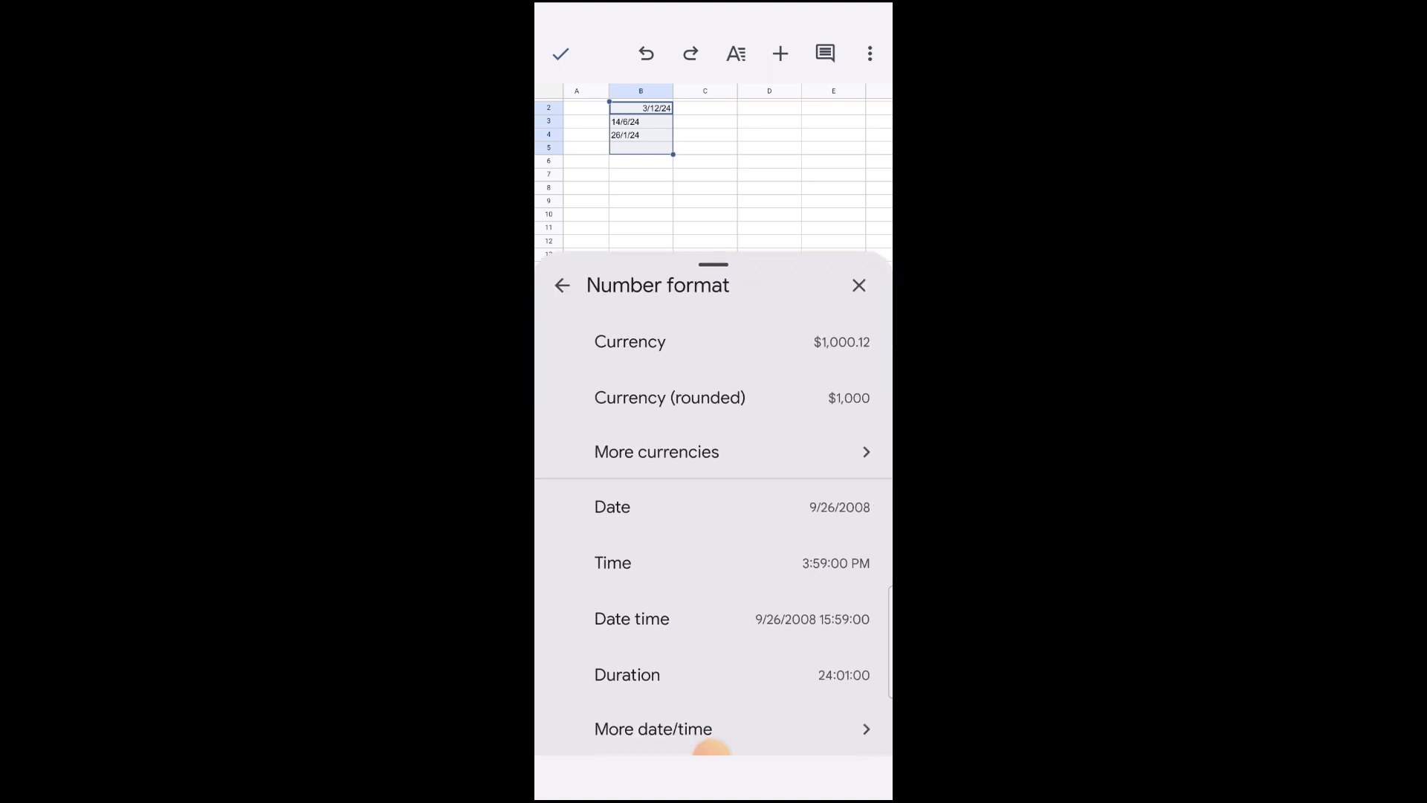
{"action": "left_click", "coordinate": [651, 728]}
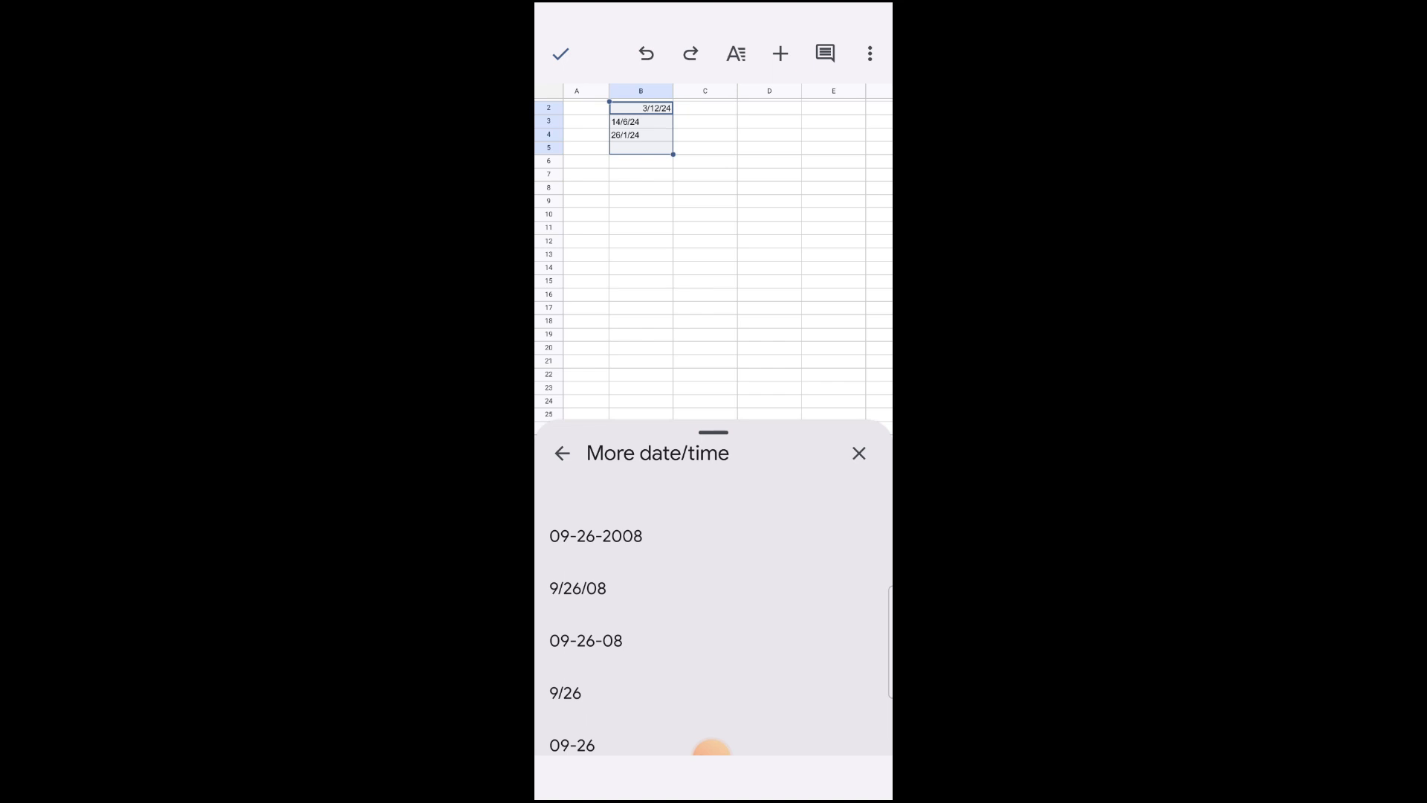
Return to the number format list and reopen More date/time
{"action": "left_click", "coordinate": [562, 453]}
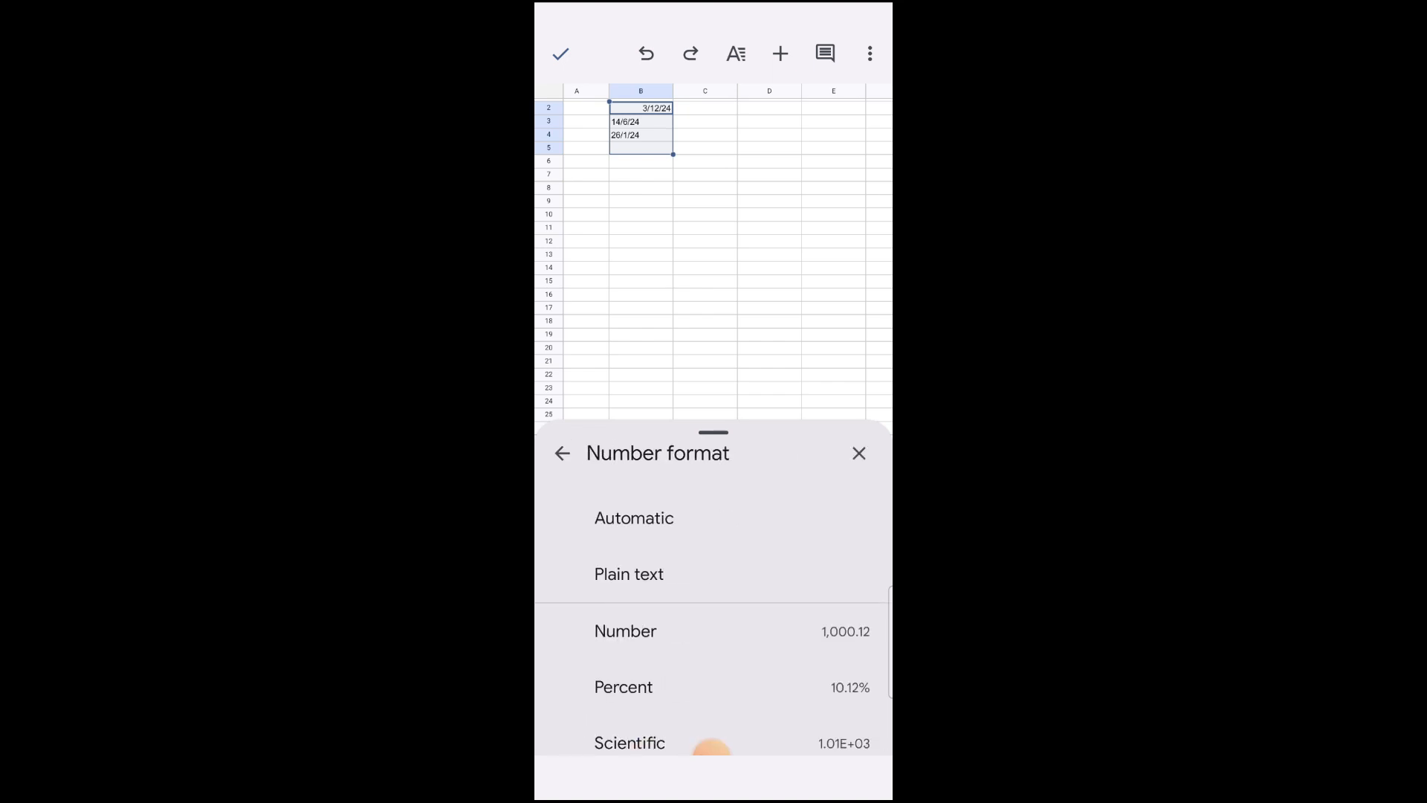
{"action": "scroll", "scroll_direction": "down", "scroll_amount": 3}
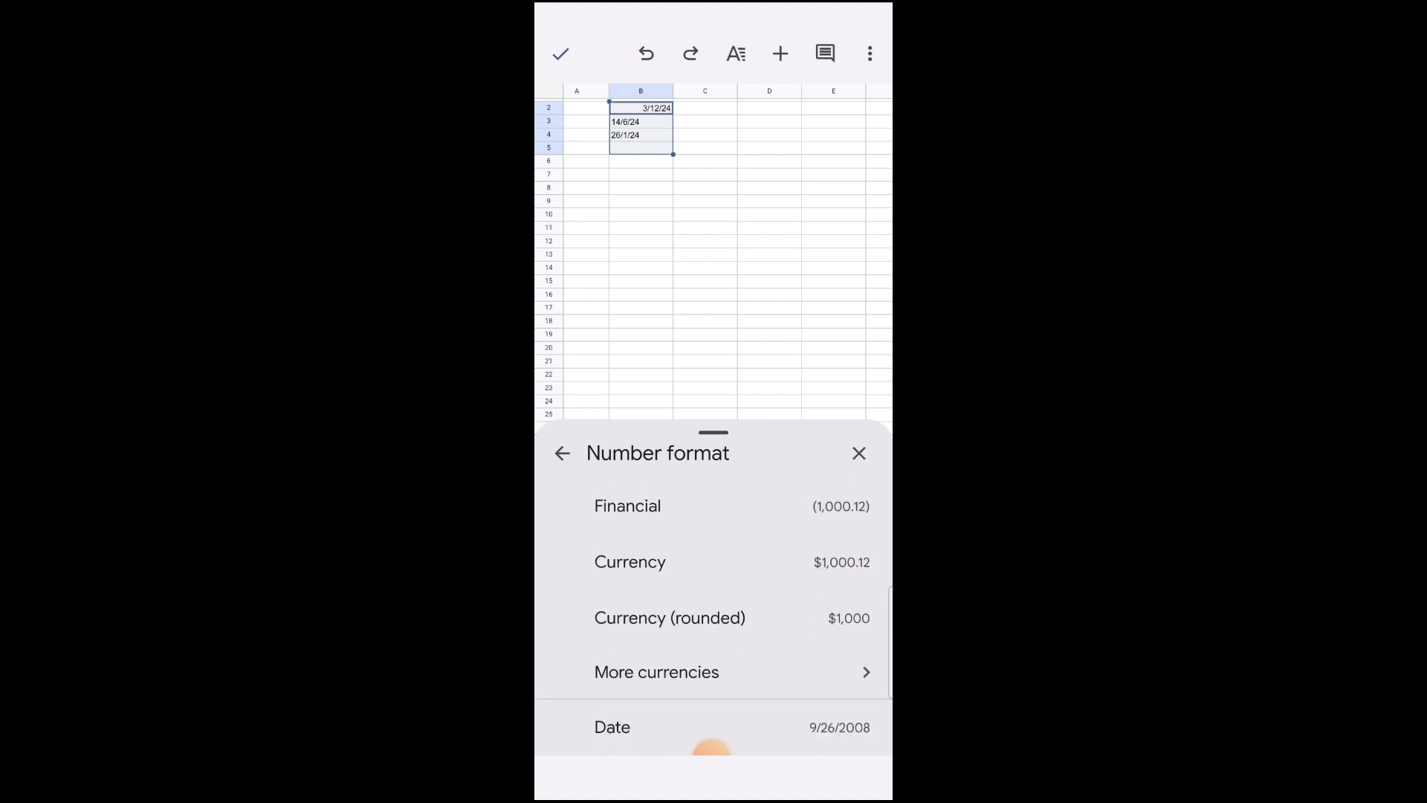
{"action": "scroll", "scroll_direction": "down", "scroll_amount": 3}
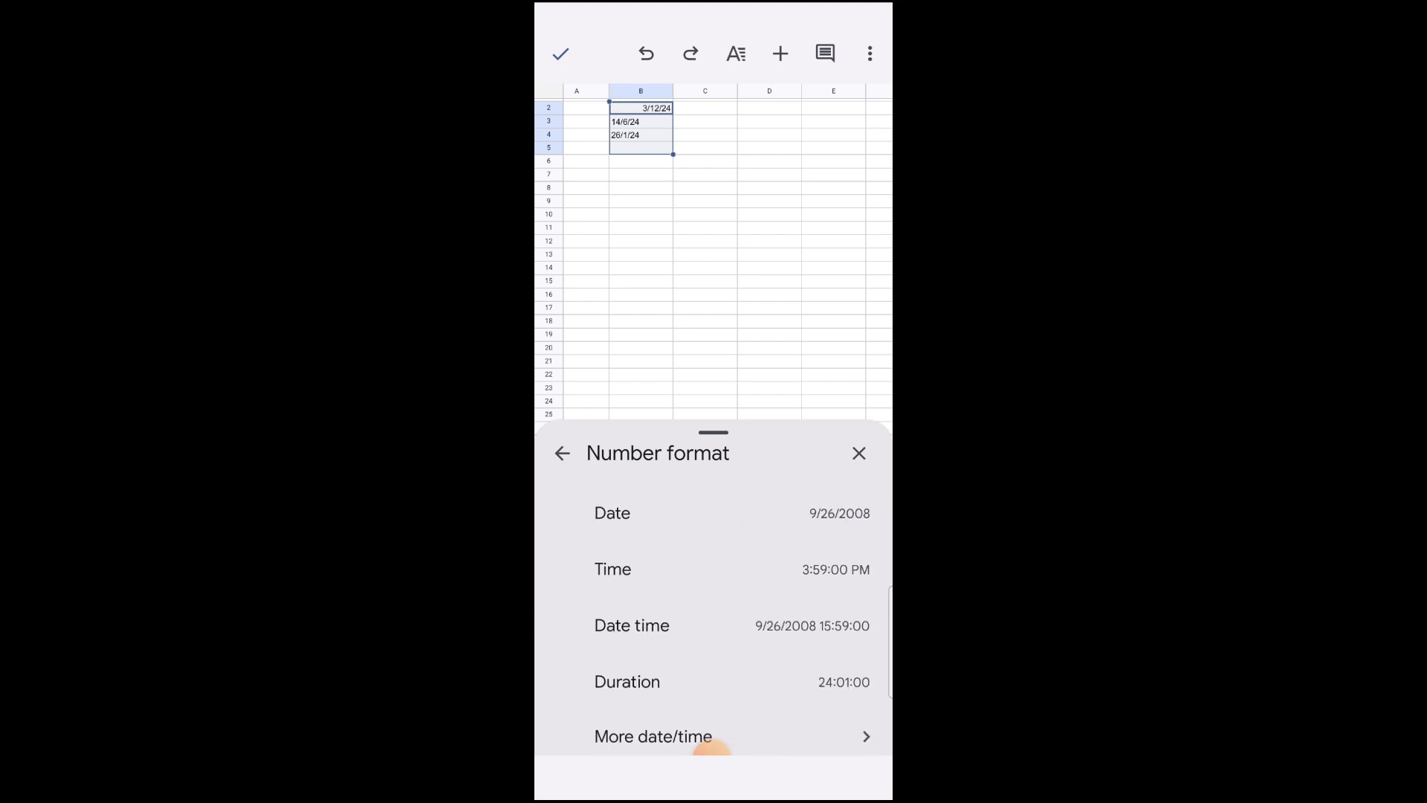
{"action": "left_click", "coordinate": [650, 736]}
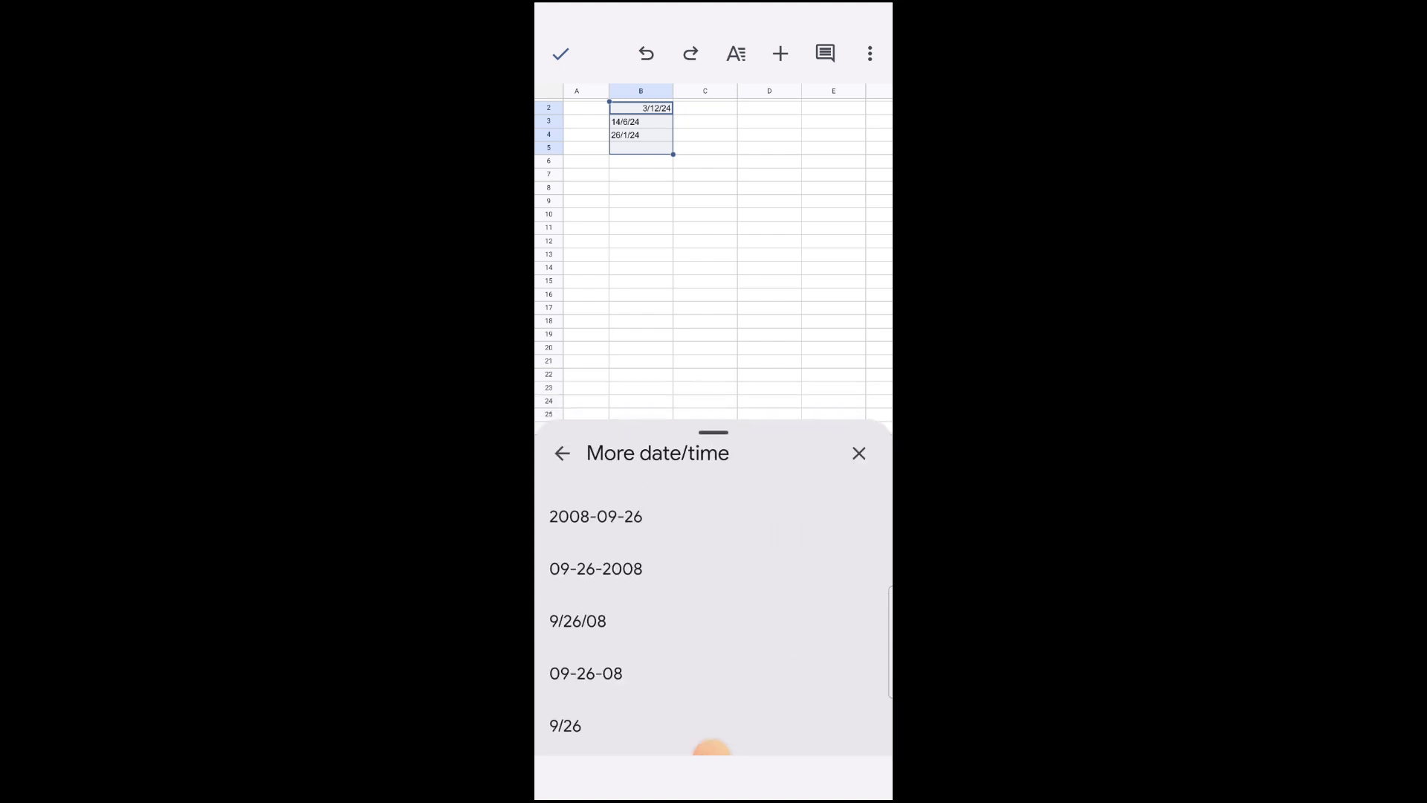
Try formats 09-26-2008, 2008-09-26, 9/26/08, then settle on 09-26-08
{"action": "left_click", "coordinate": [596, 569]}
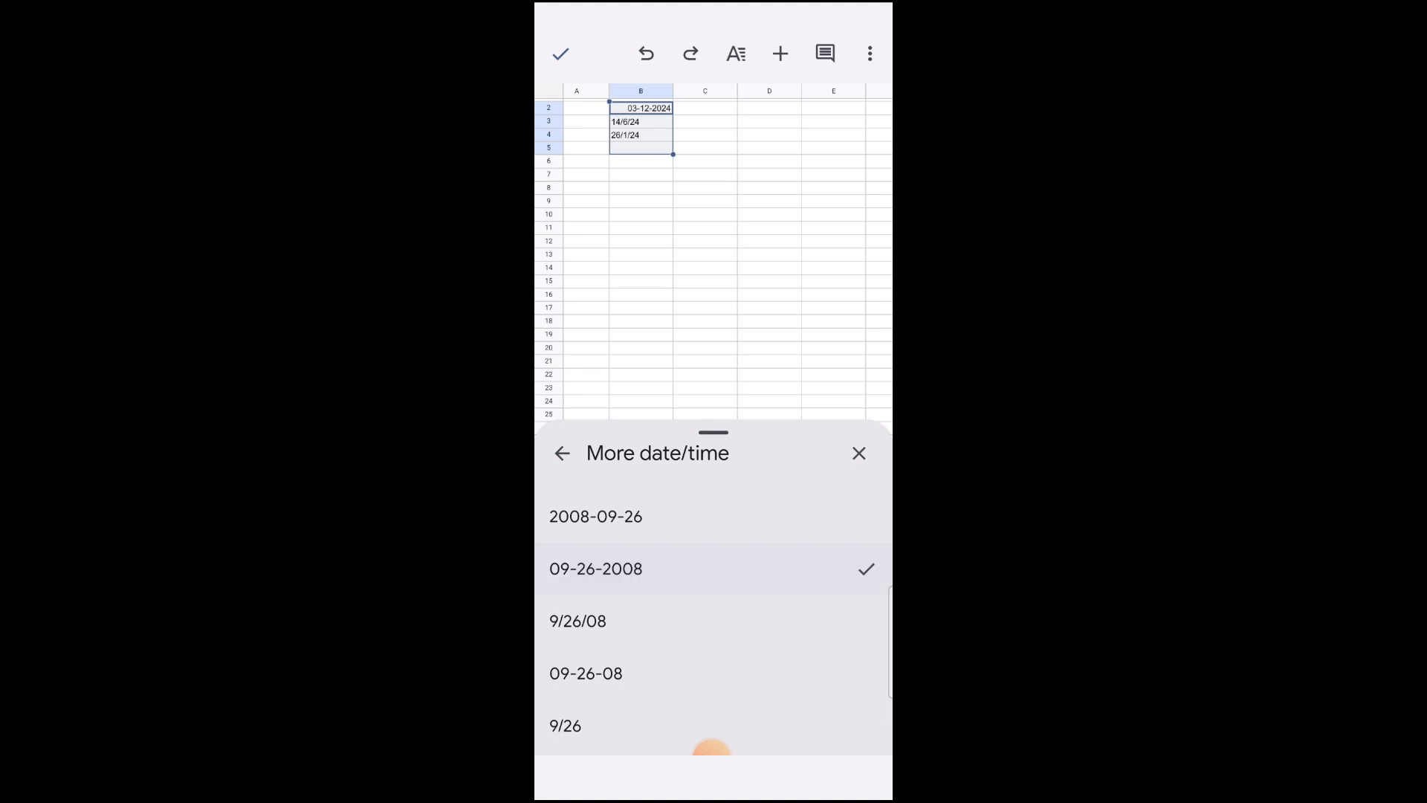
{"action": "left_click", "coordinate": [596, 517]}
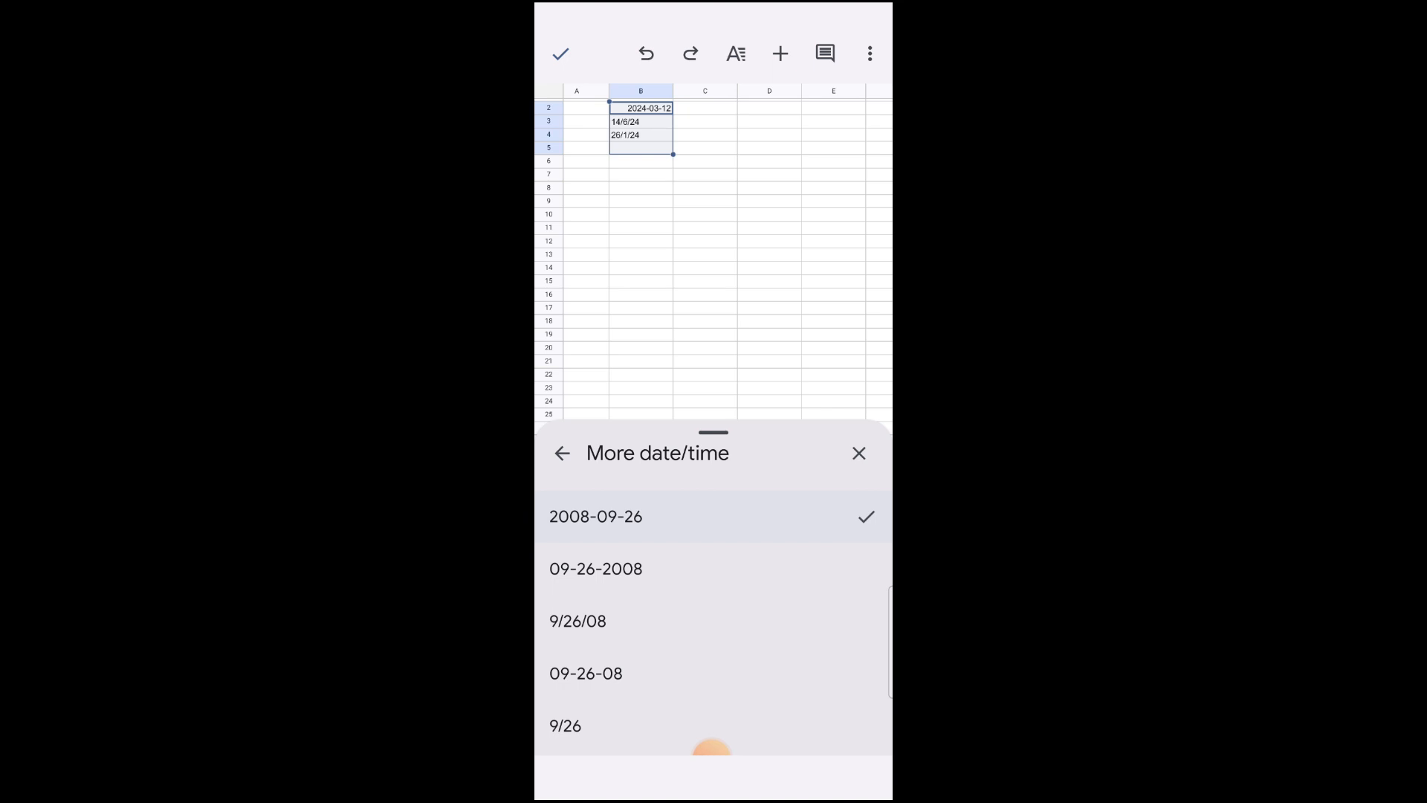
{"action": "left_click", "coordinate": [577, 622]}
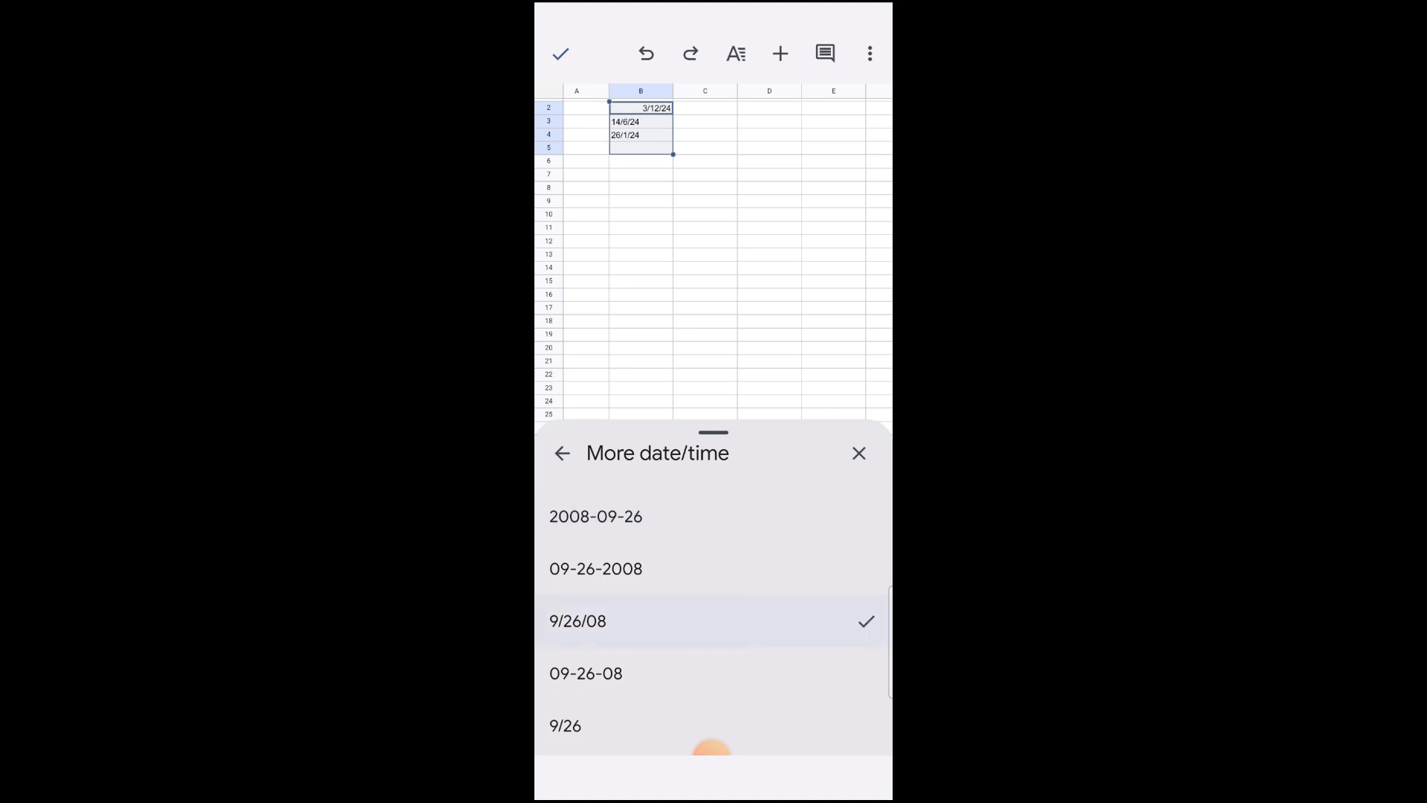
{"action": "left_click", "coordinate": [585, 673]}
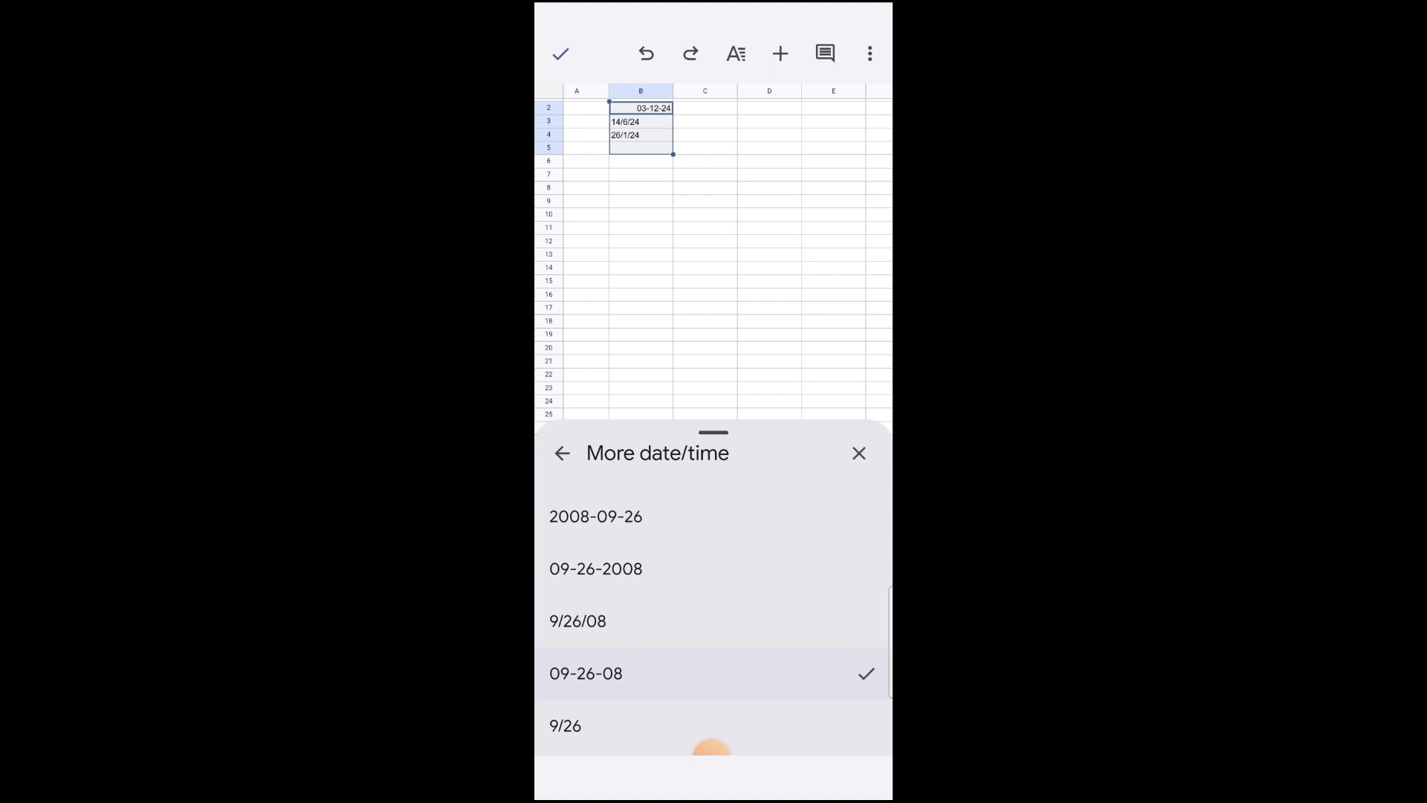